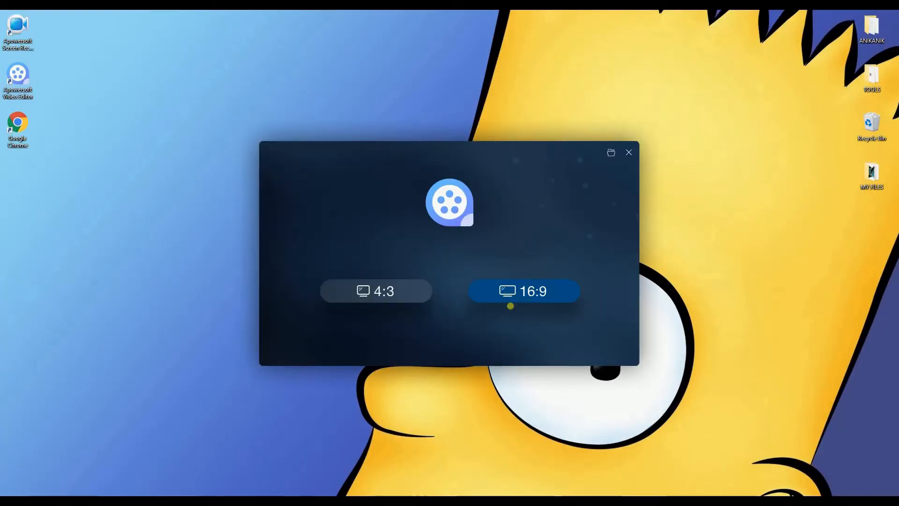
- Start a new project with the 16:9 widescreen aspect ratio
click(524, 290)
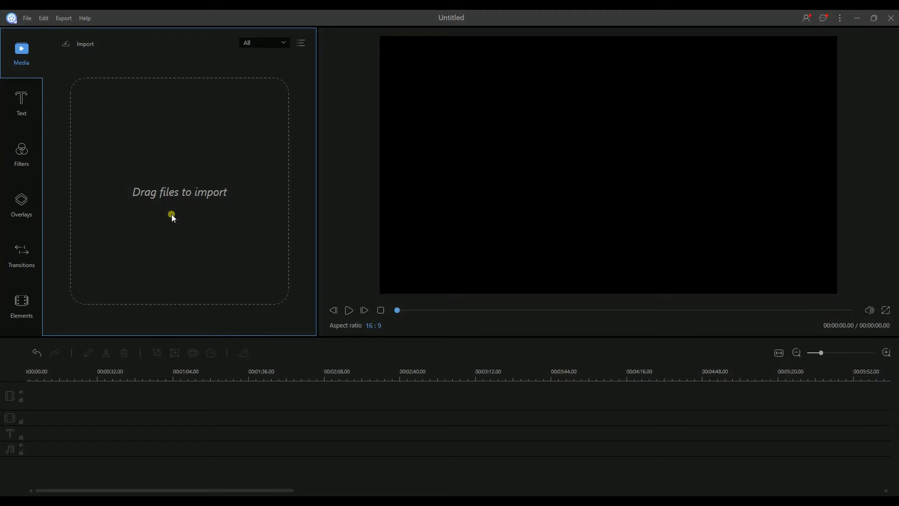
- Import the Little Mermaid video file into the media library
click(77, 44)
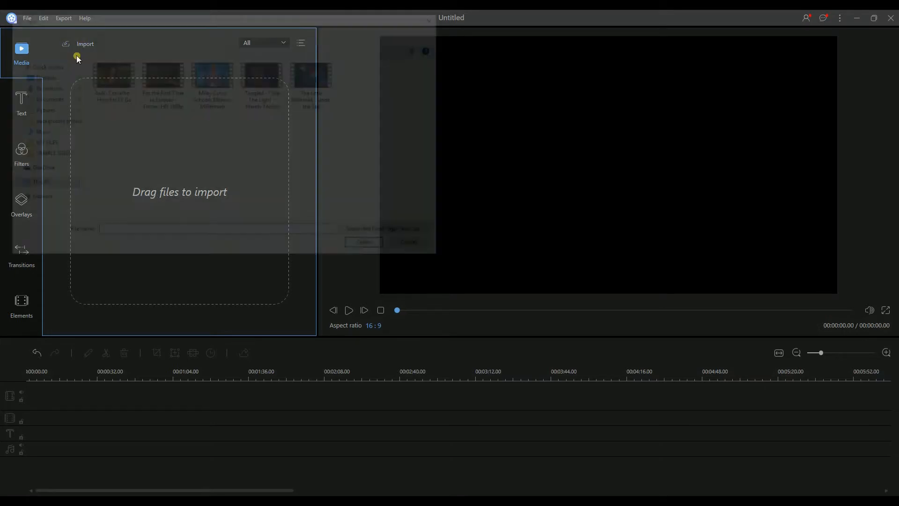
click(78, 56)
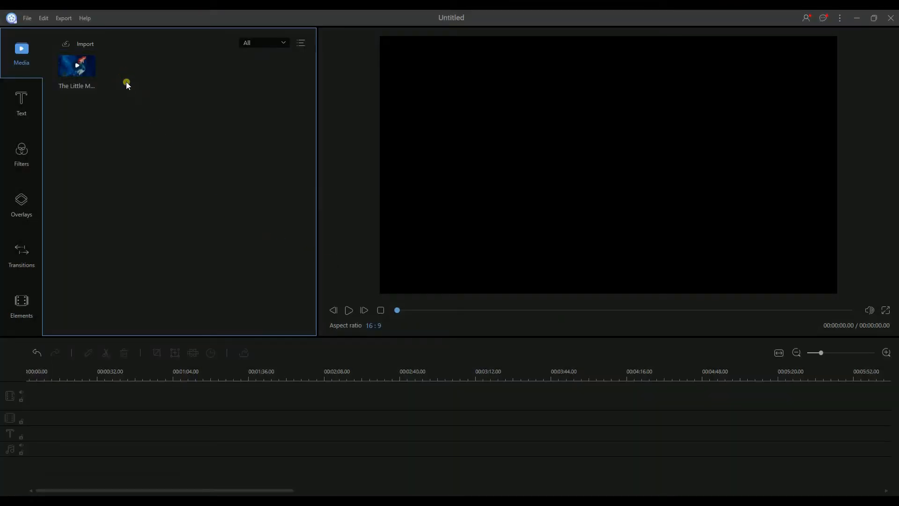
- Add 'The Little Mermaid - Under the Sea.mp4' to the timeline's video track
click(76, 66)
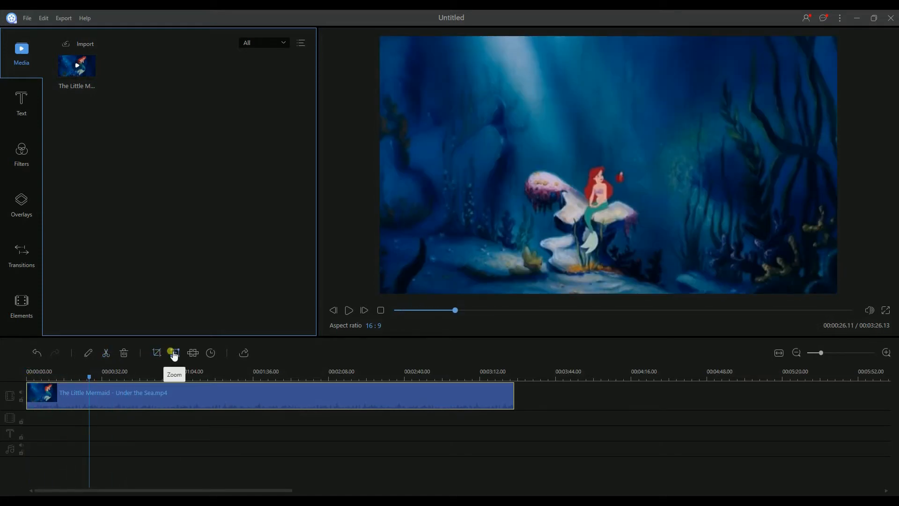
- Add a zoom effect framing the mermaid on her rock, keeping aspect ratio fixed
click(169, 352)
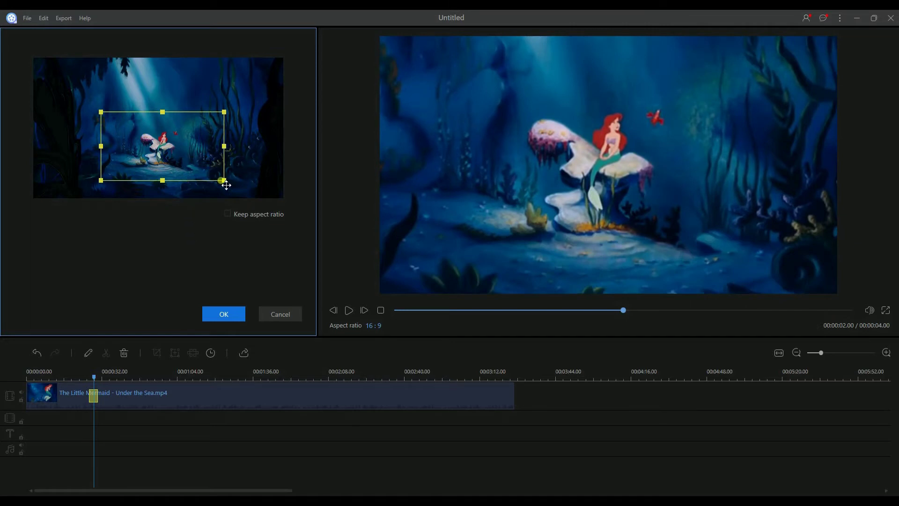
drag(224, 179, 206, 179)
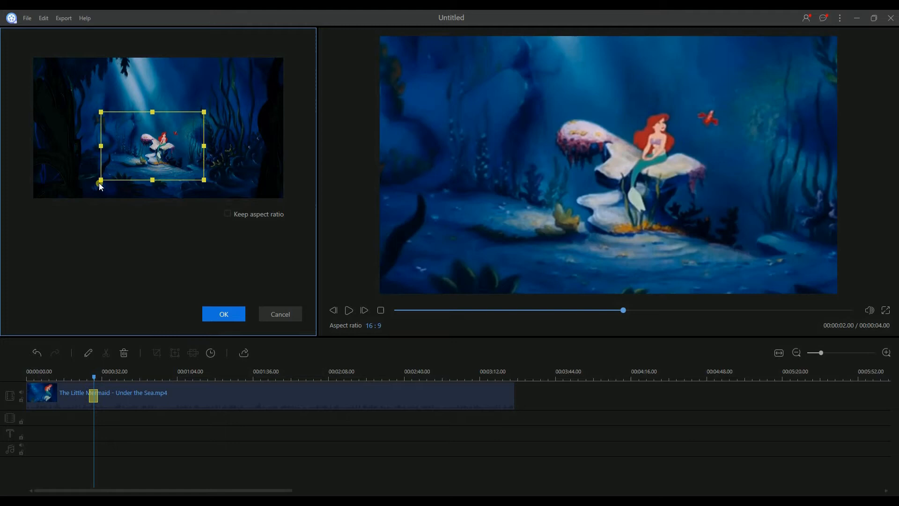
drag(100, 180, 120, 176)
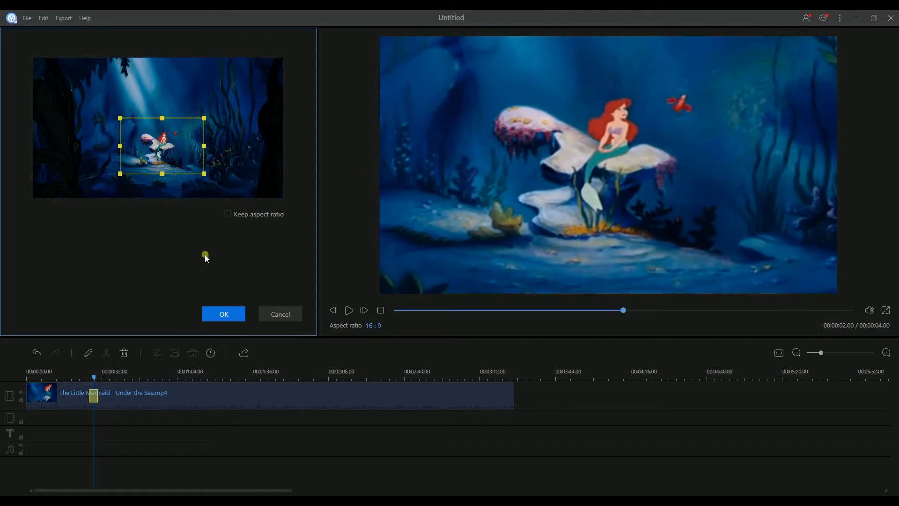
click(227, 214)
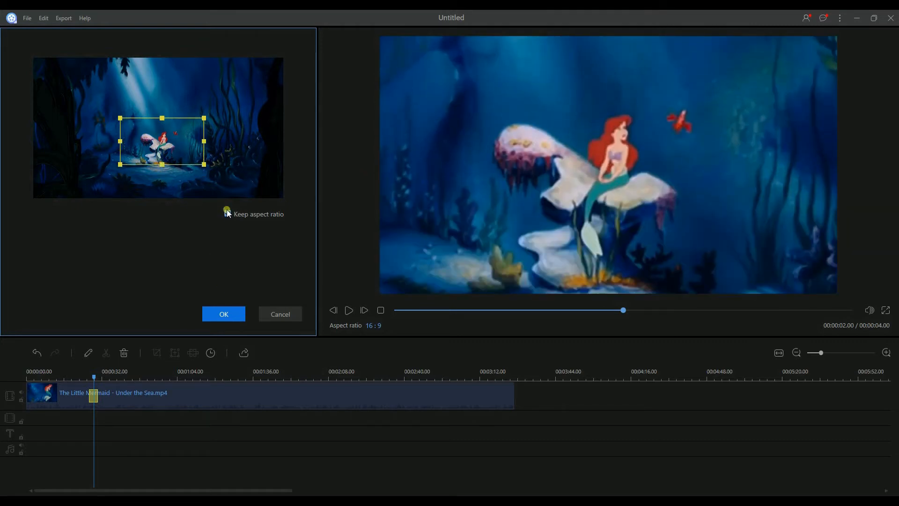
click(227, 214)
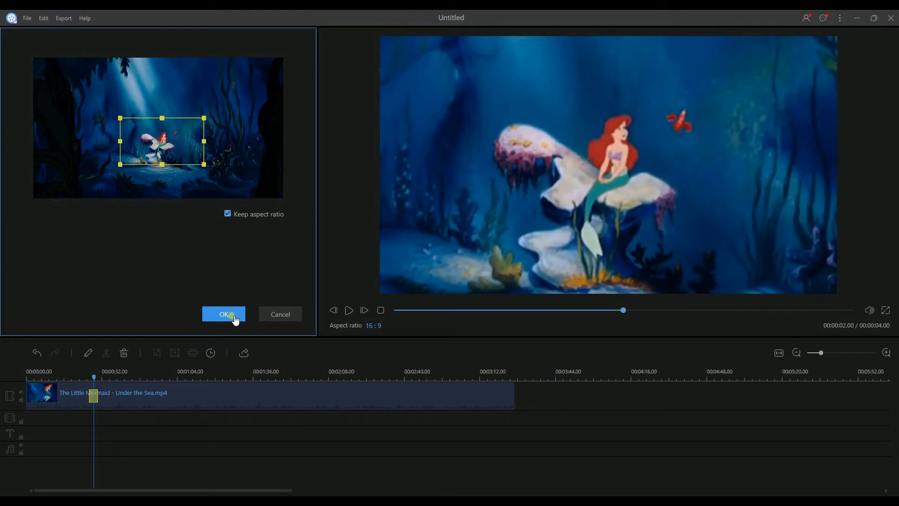
click(224, 314)
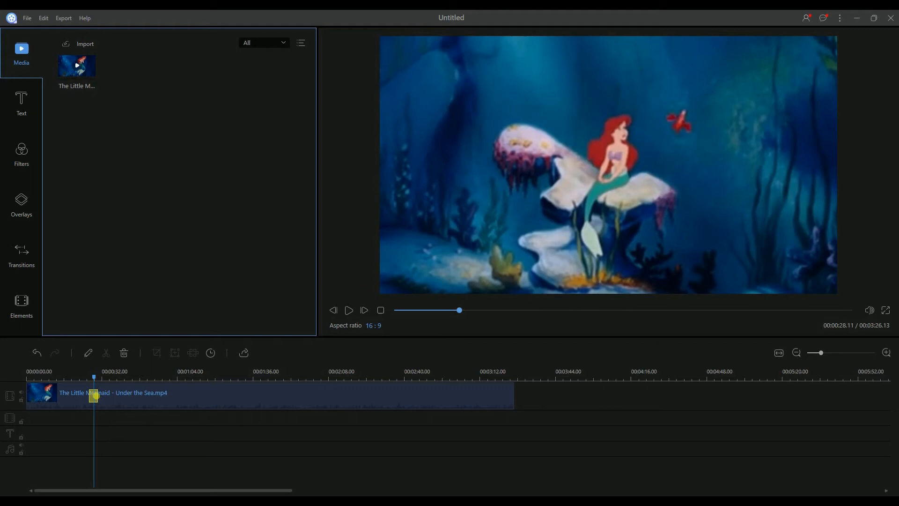
- Lengthen the yellow zoom block on the timeline and scrub the playhead to preview
drag(94, 395, 114, 398)
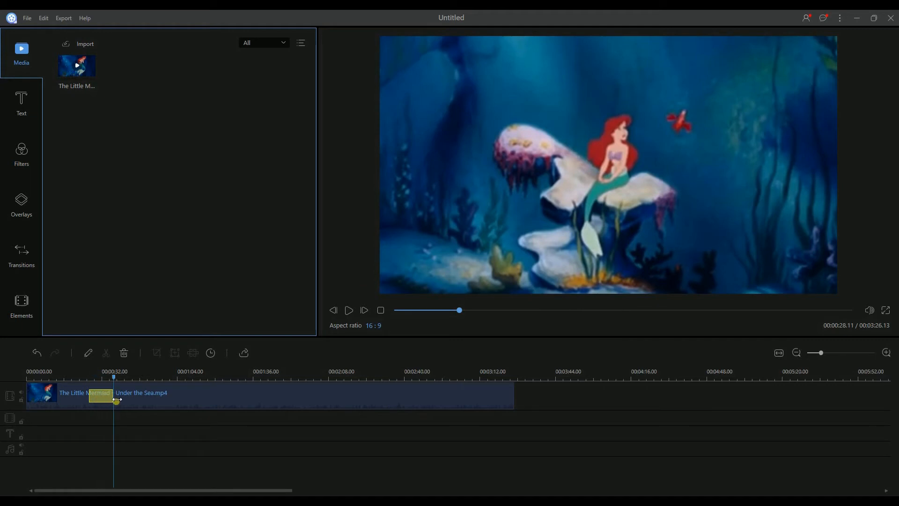
drag(113, 377, 84, 377)
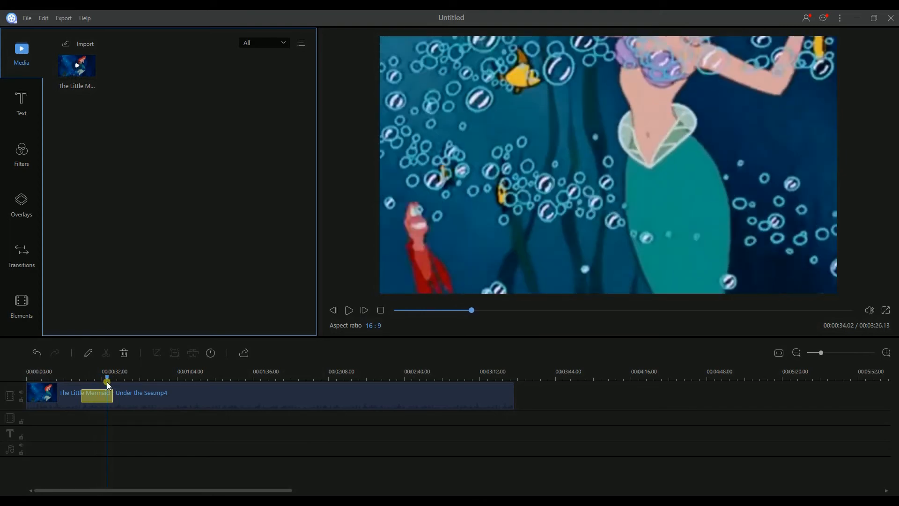
drag(107, 381, 117, 381)
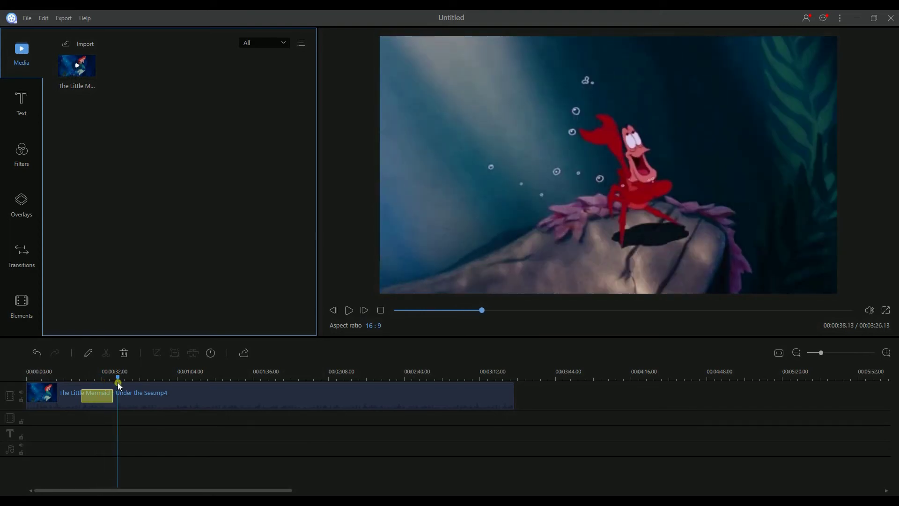
drag(118, 381, 153, 381)
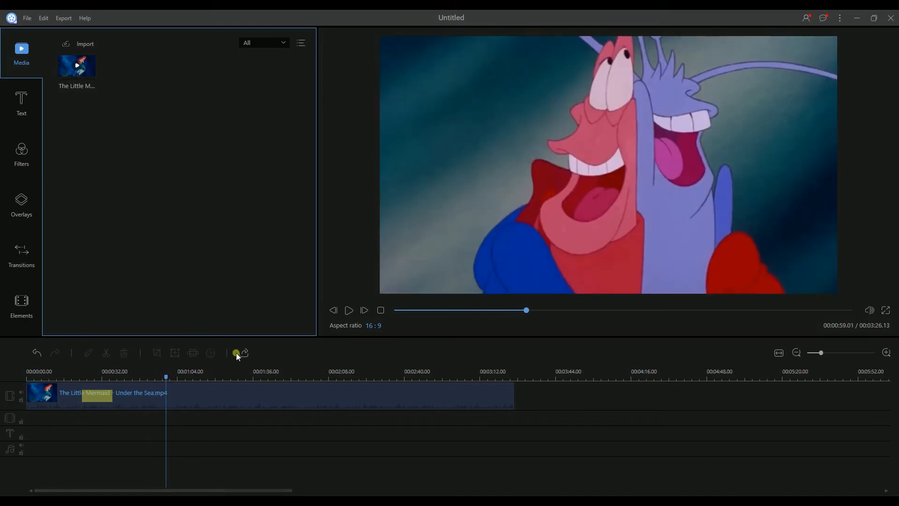
- Export the project as MP4 (MyVideo_1.mp4) and play the finished video
click(236, 352)
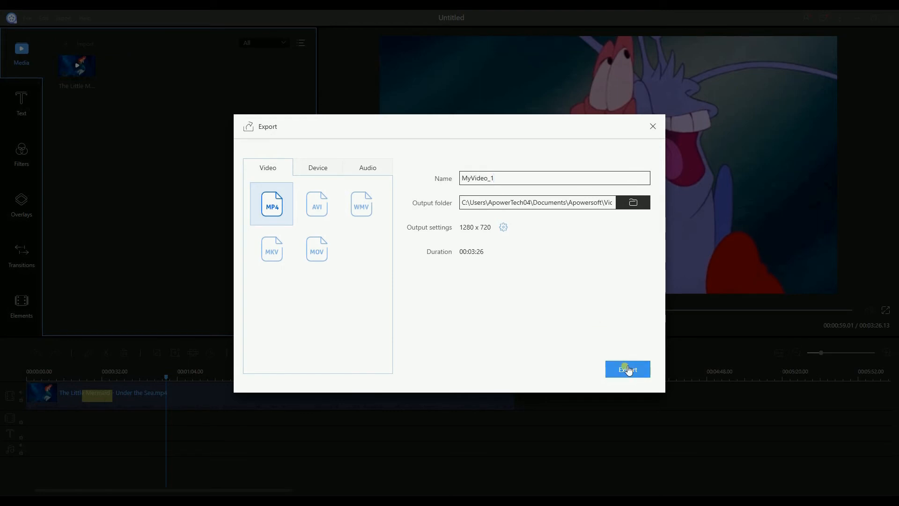
click(628, 369)
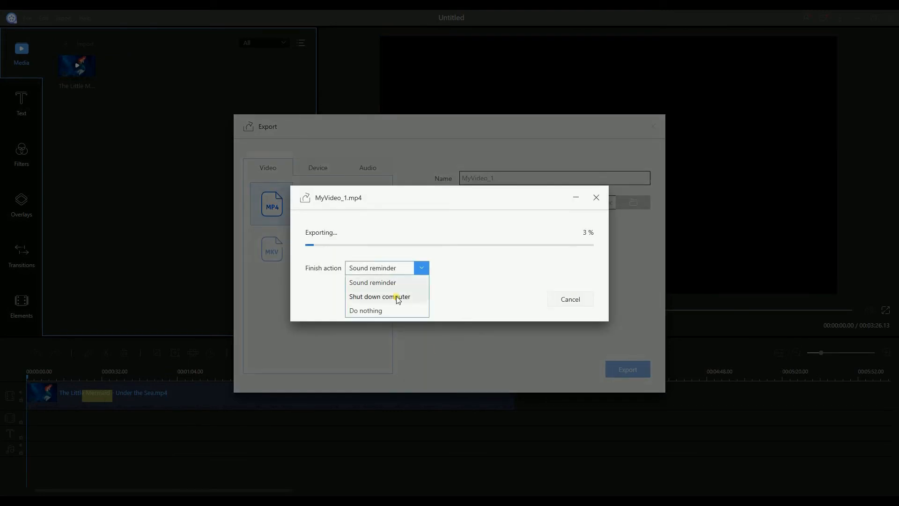
click(365, 310)
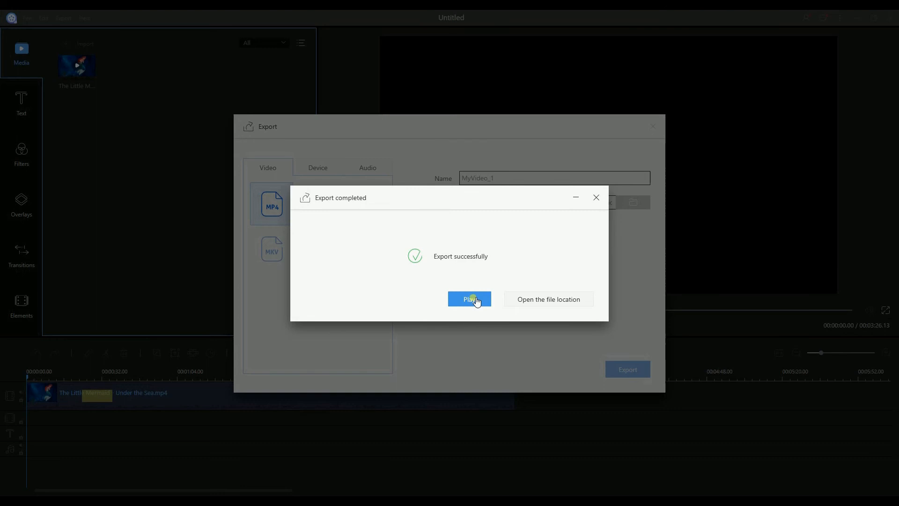
click(470, 300)
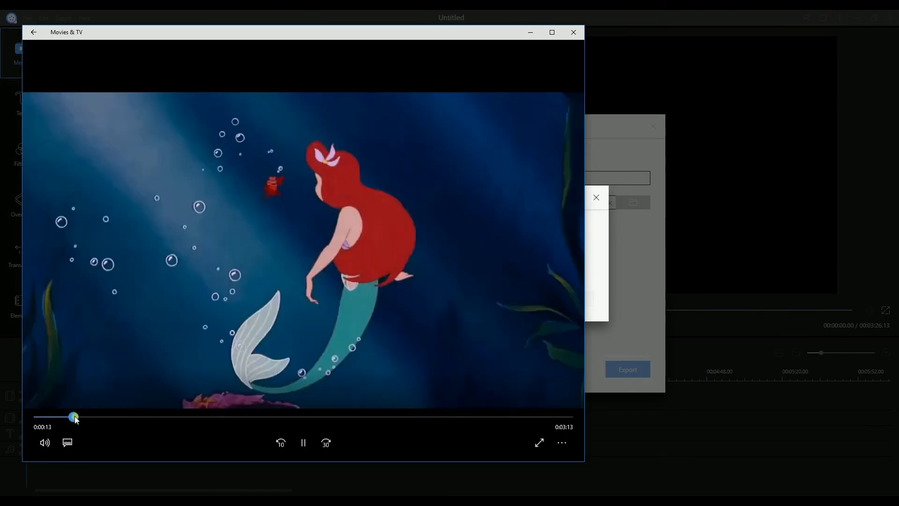
- Seek the exported video forward to about 0:32 to view the zoomed close-up
drag(74, 416, 99, 416)
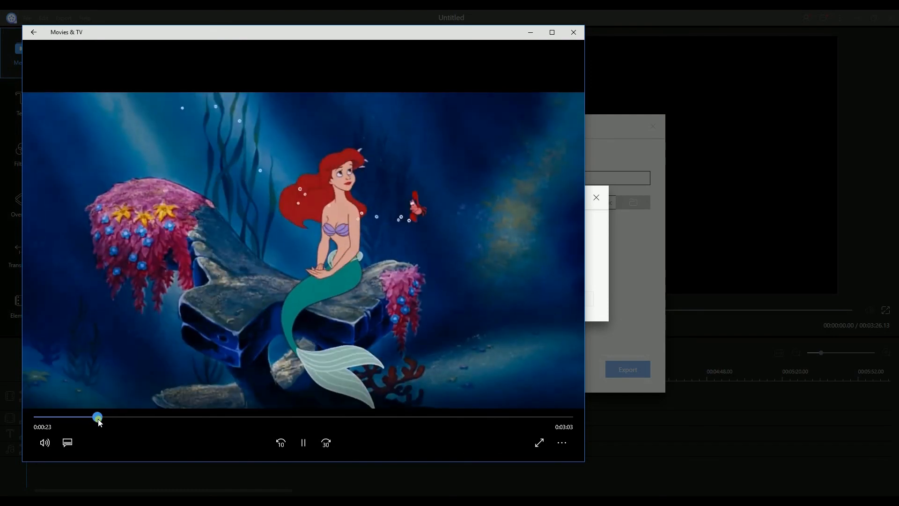
drag(97, 416, 104, 416)
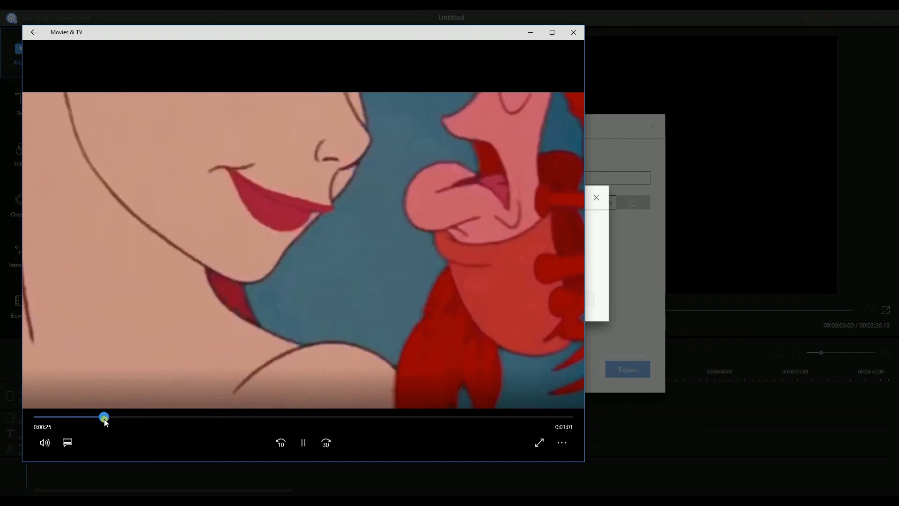
drag(104, 416, 121, 417)
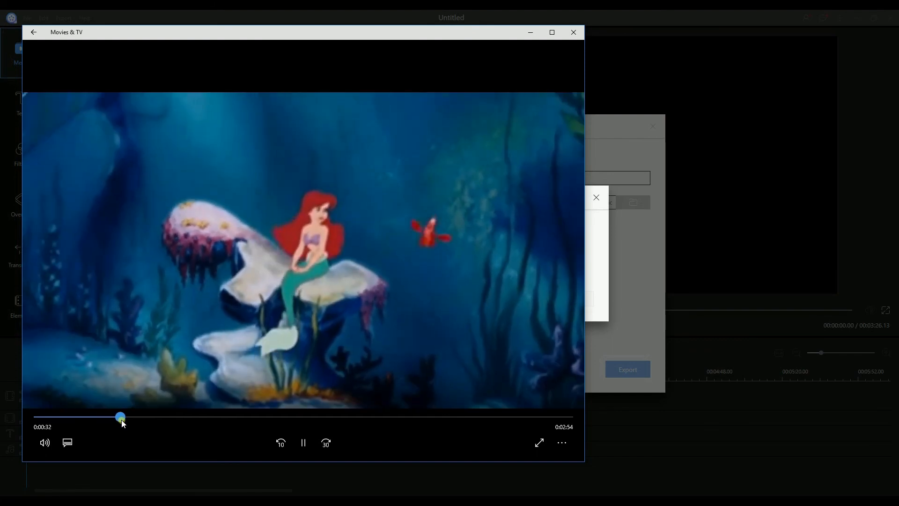